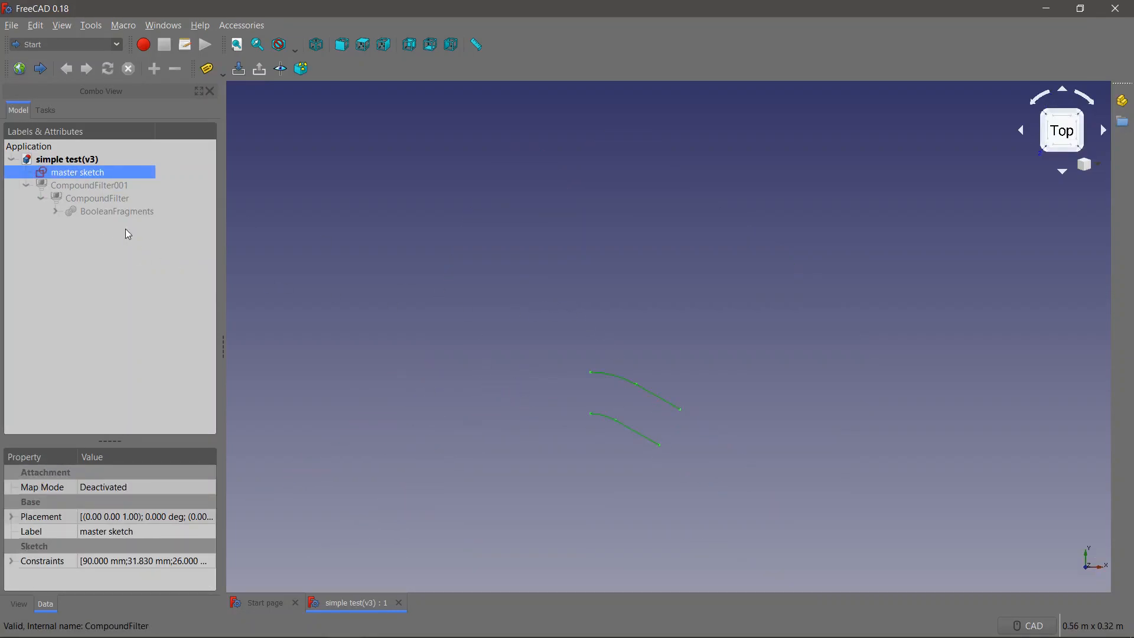
# Expand the tree from CompoundFilter001 through Fusion to the Loft and its three sketches
pyautogui.click(55, 211)
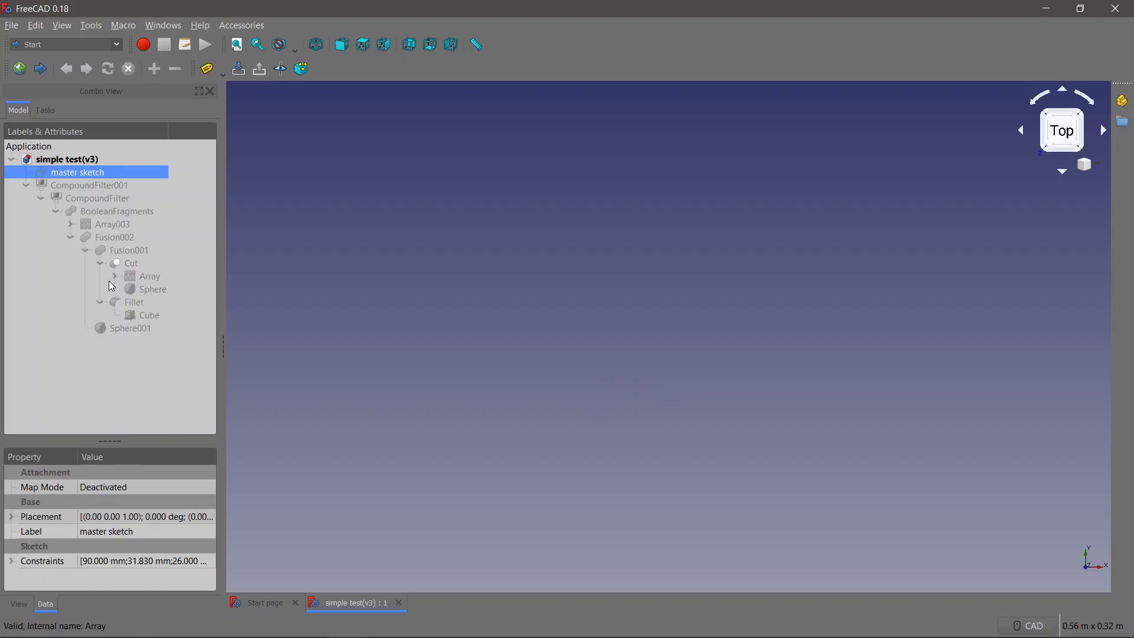
pyautogui.click(114, 275)
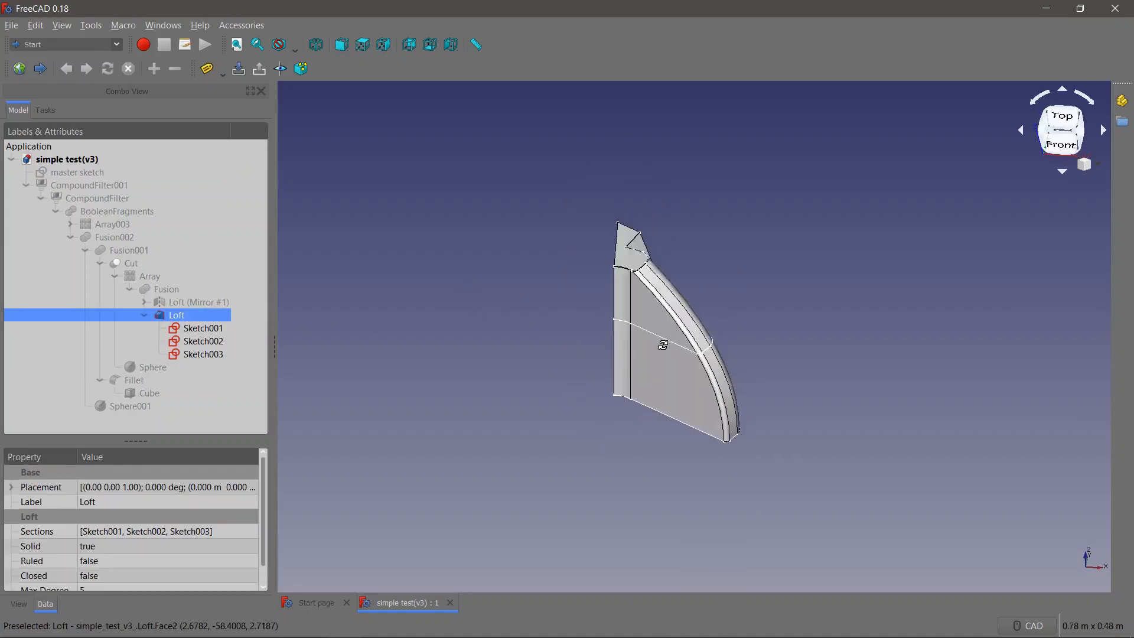
# Inspect the Array, Loft, Sketch001–003 and Sphere in turn, ending on the Cube under Fillet
pyautogui.click(165, 288)
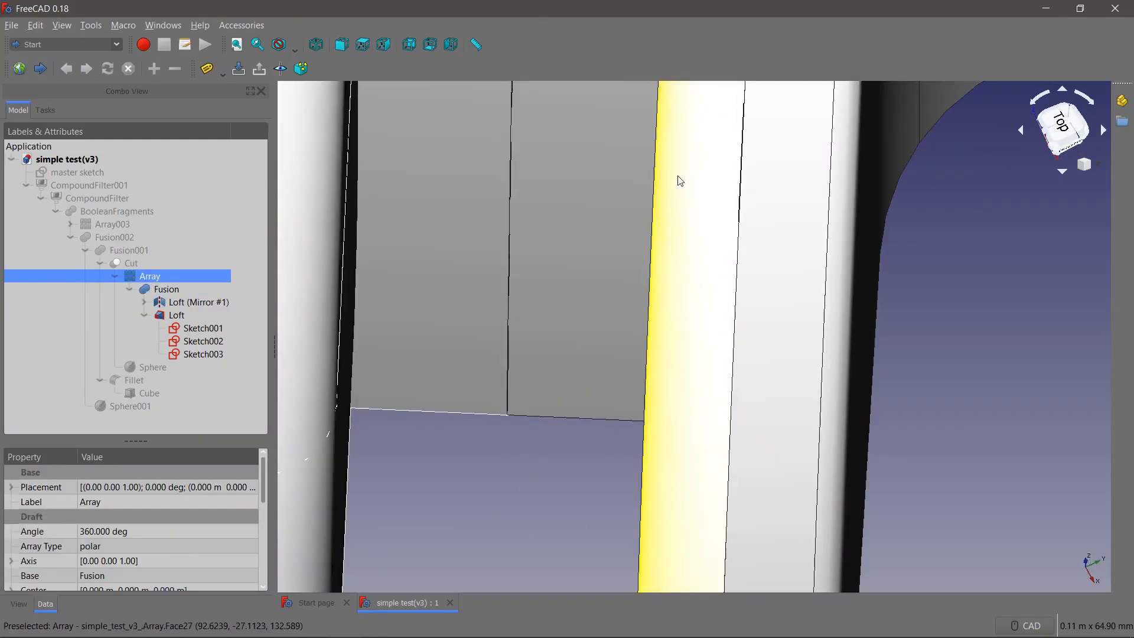
pyautogui.click(177, 314)
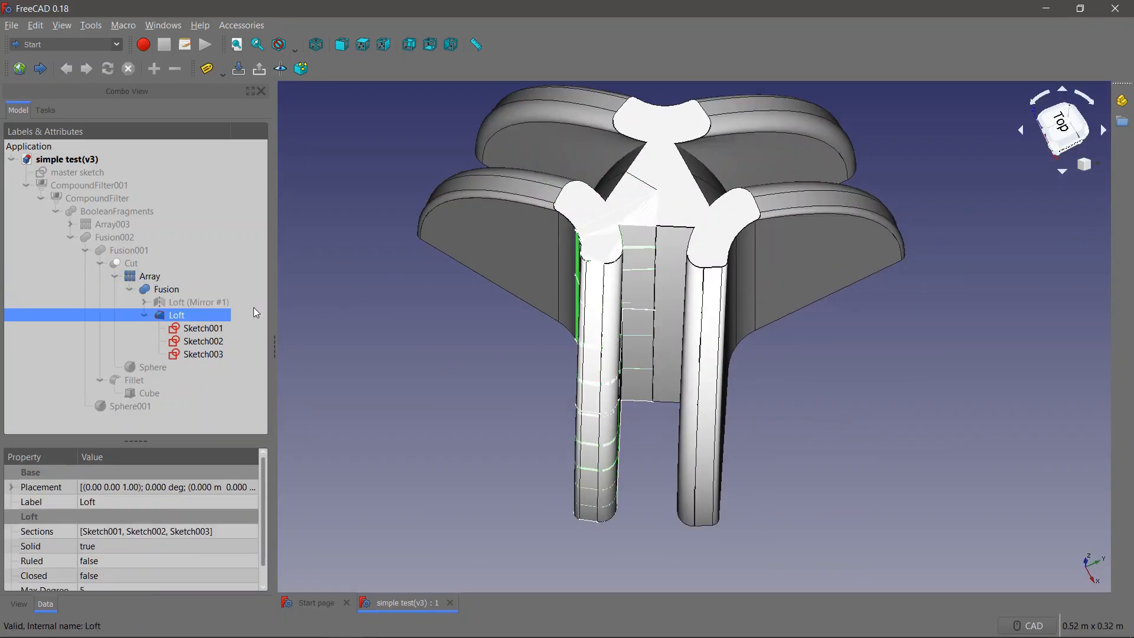
pyautogui.click(205, 354)
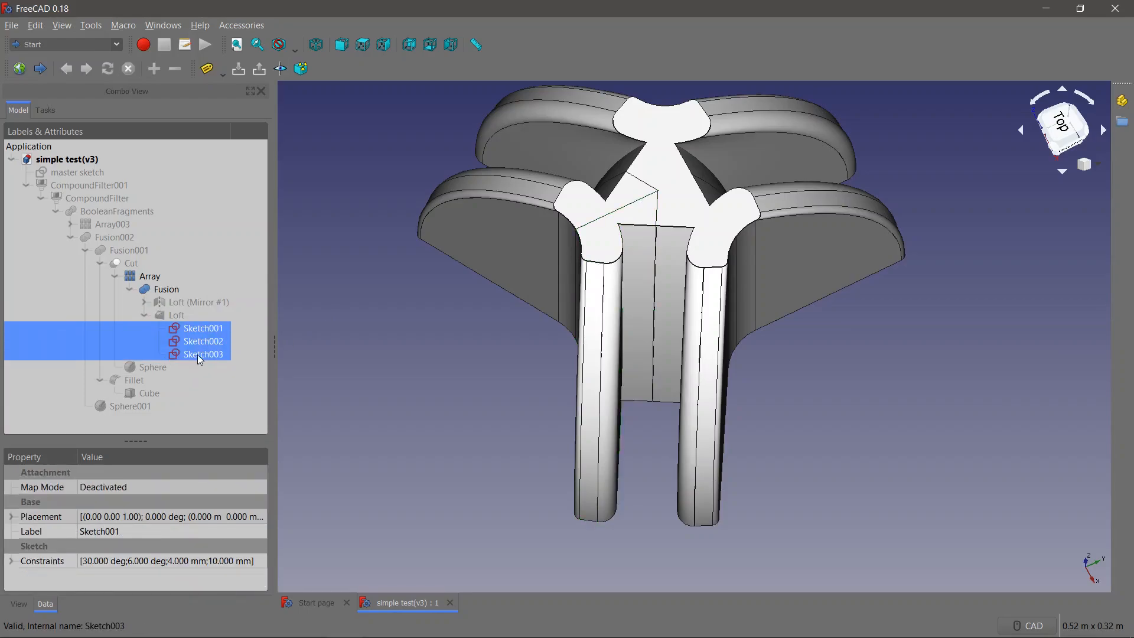
pyautogui.click(150, 276)
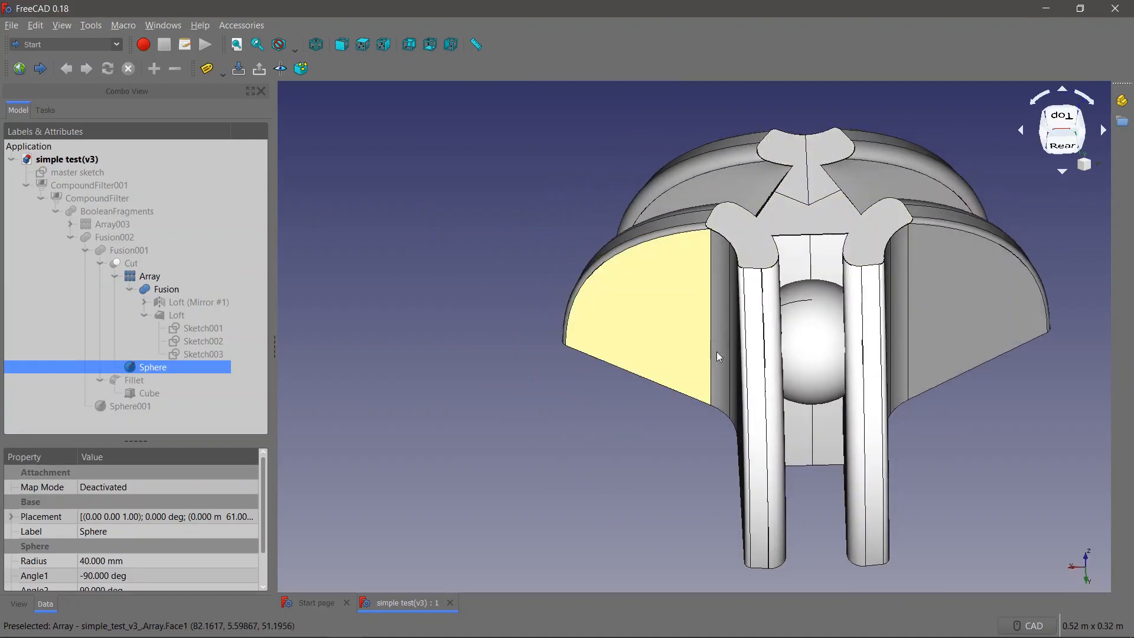
pyautogui.click(131, 262)
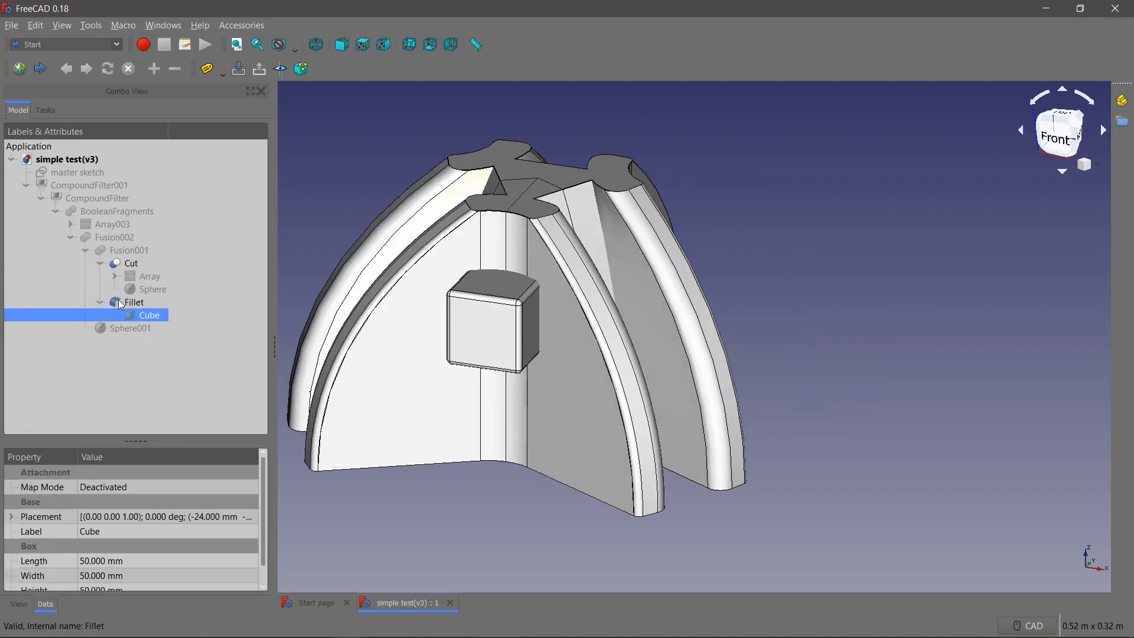
# Review Fusion001 and Sphere001, then display the master sketch's stacked contour slices
pyautogui.click(126, 276)
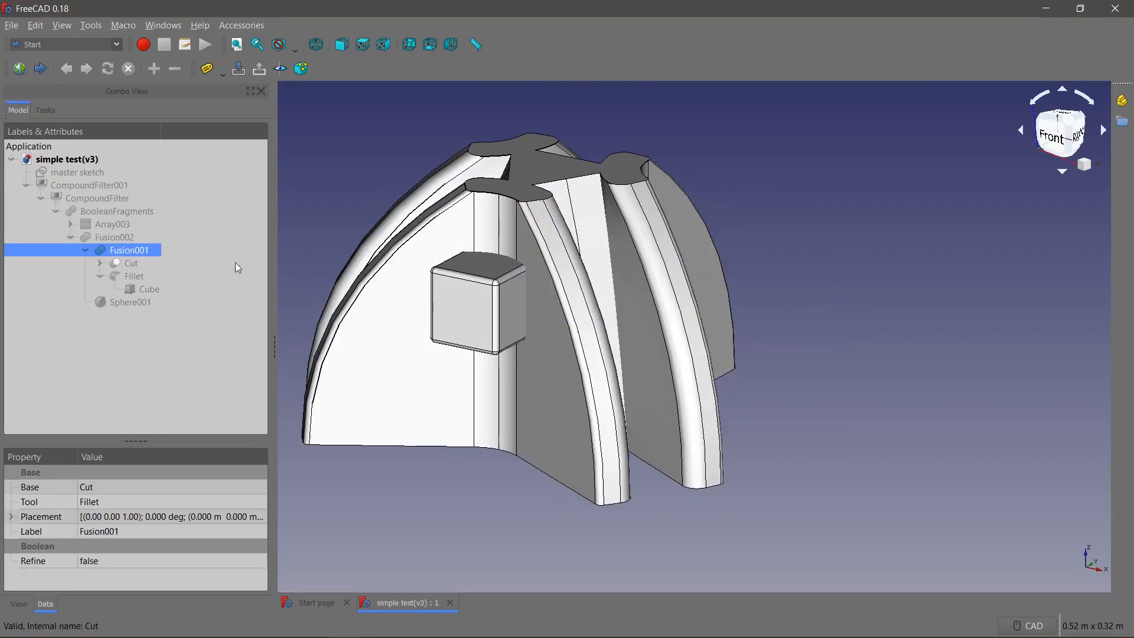
pyautogui.click(131, 302)
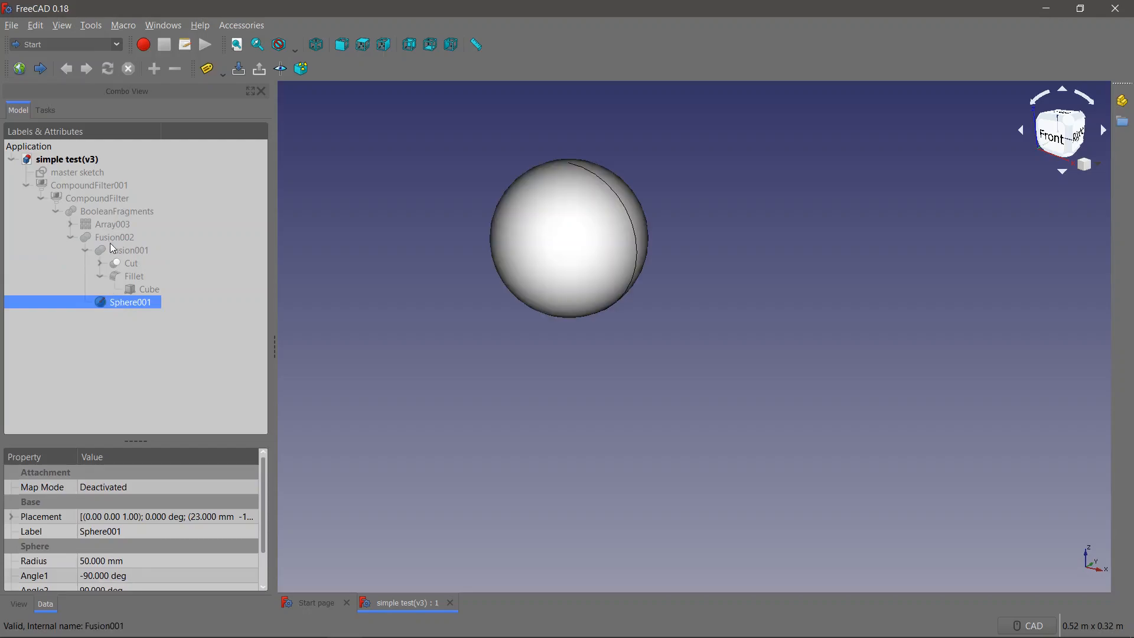
pyautogui.click(114, 237)
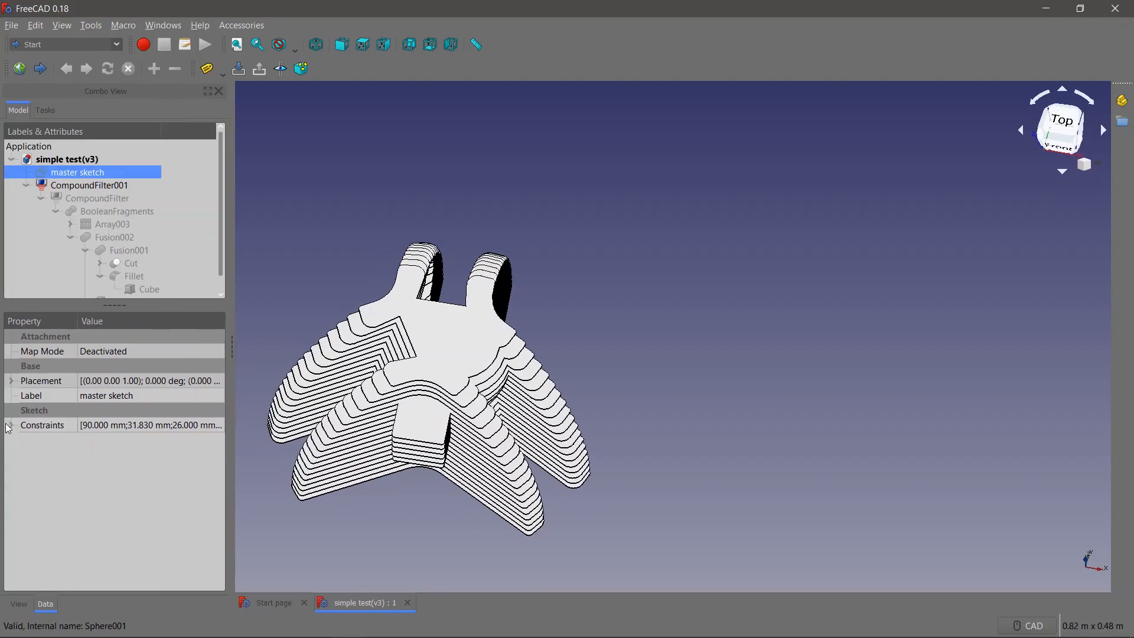
# Expand the master sketch's Constraints to edit the distance from 90 mm to 120 mm
pyautogui.click(10, 424)
pyautogui.write('120.000')
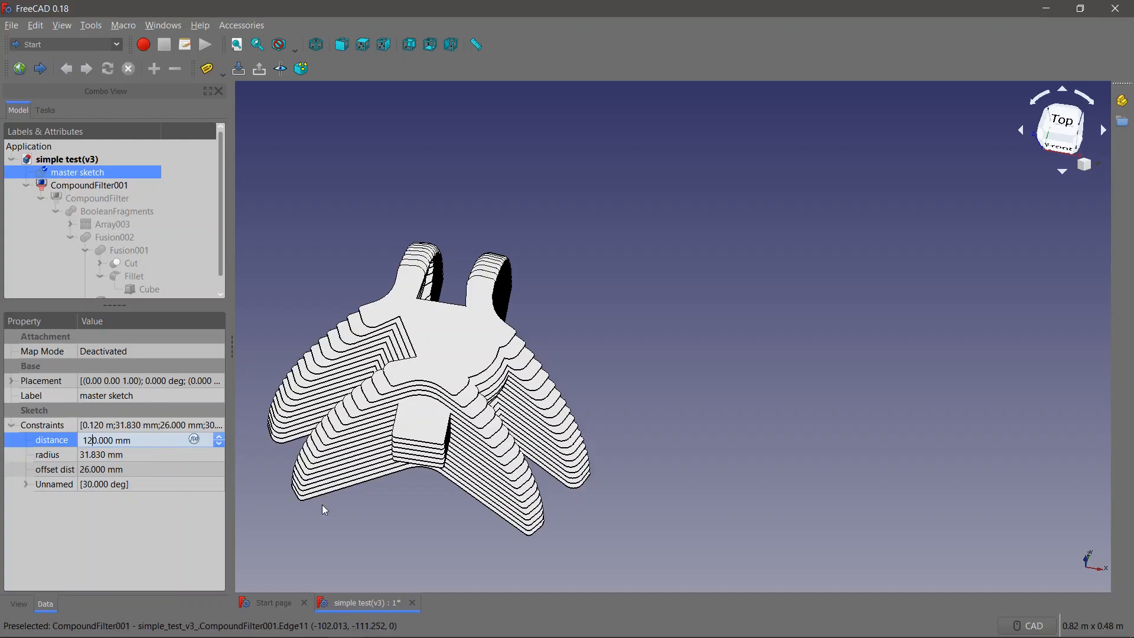
pyautogui.moveTo(571, 341)
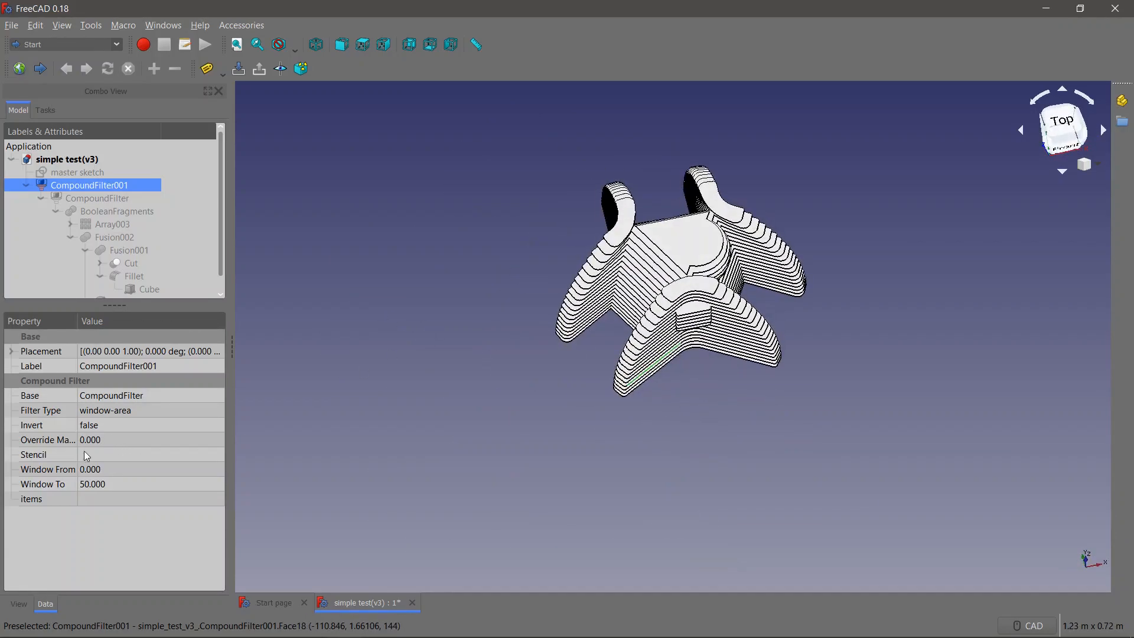
pyautogui.moveTo(20, 475)
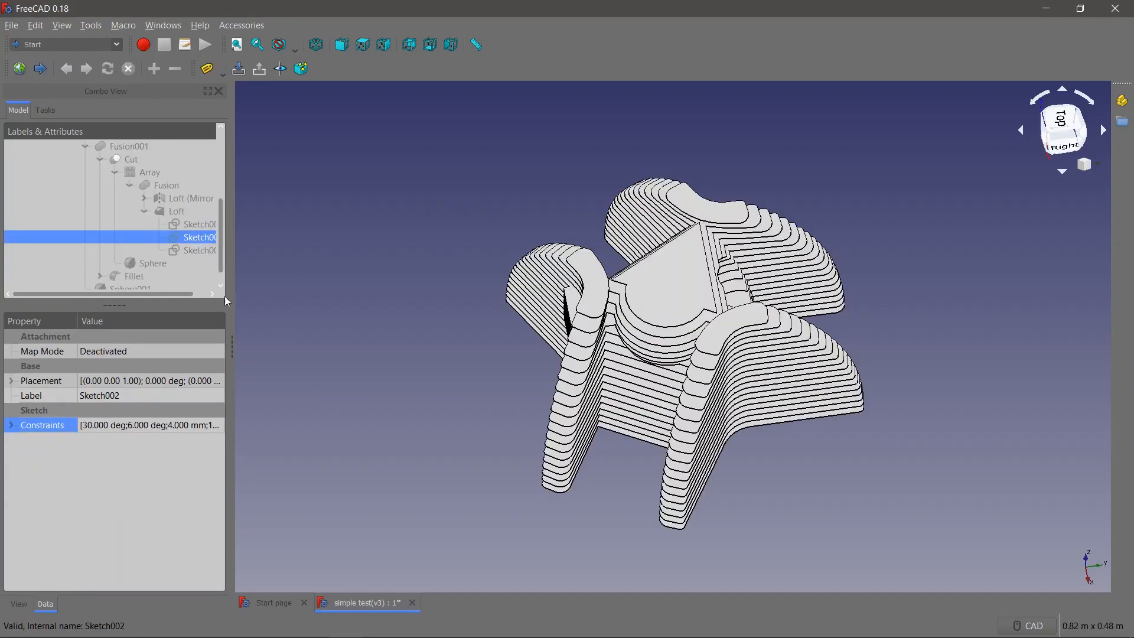
# Redraw Sketch002's bottom profile edge out to the rounded tip and close the Sketcher
pyautogui.doubleClick(200, 238)
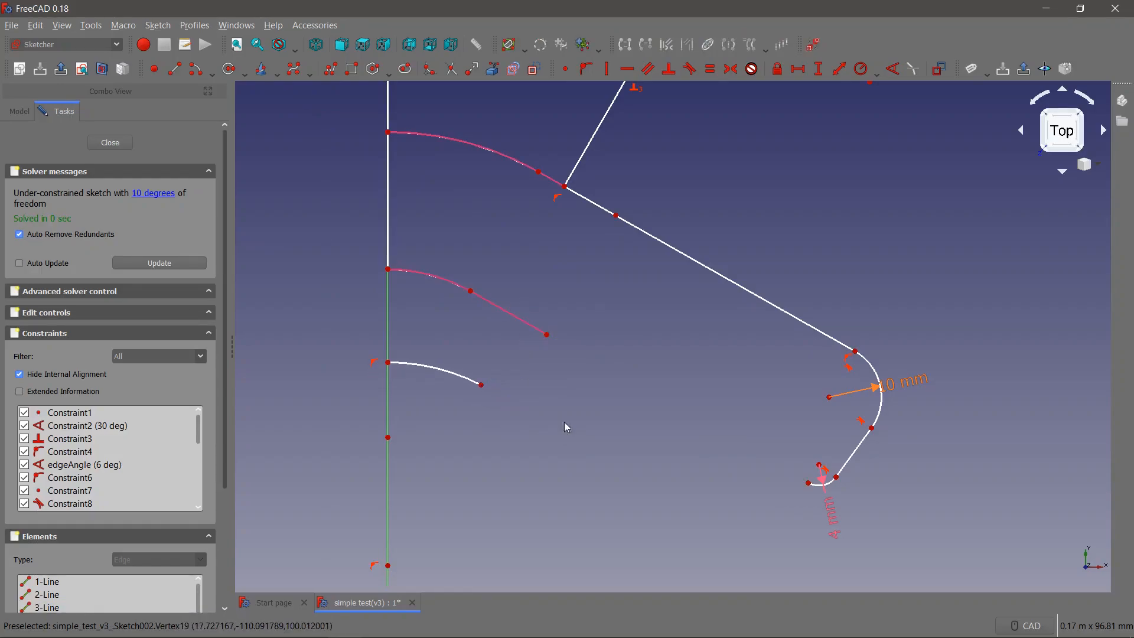
pyautogui.moveTo(480, 383)
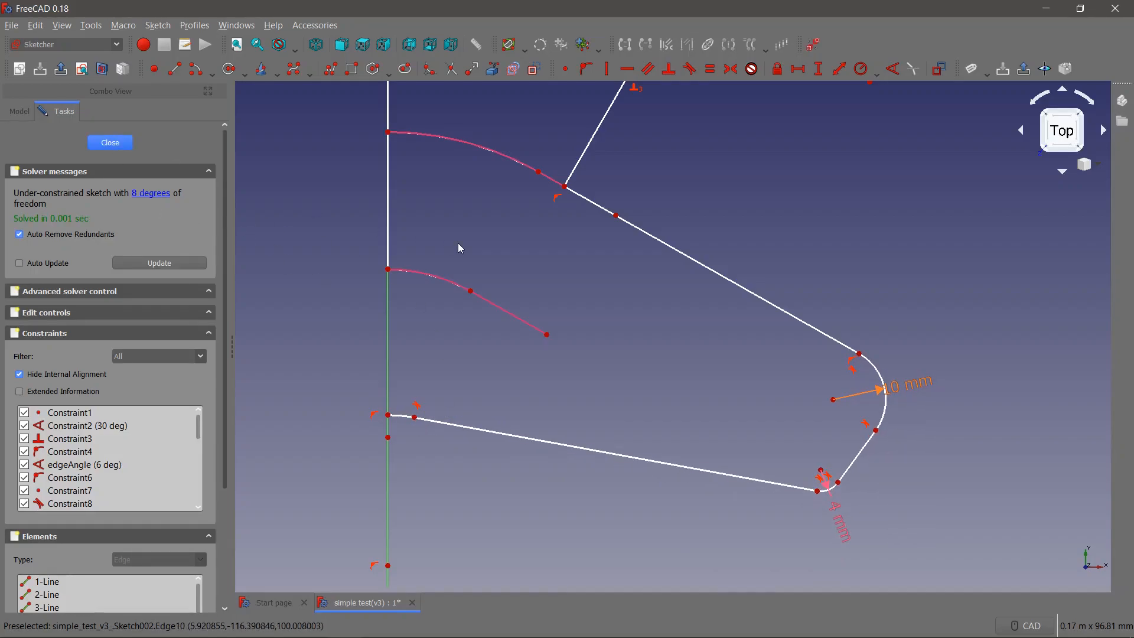
pyautogui.click(110, 142)
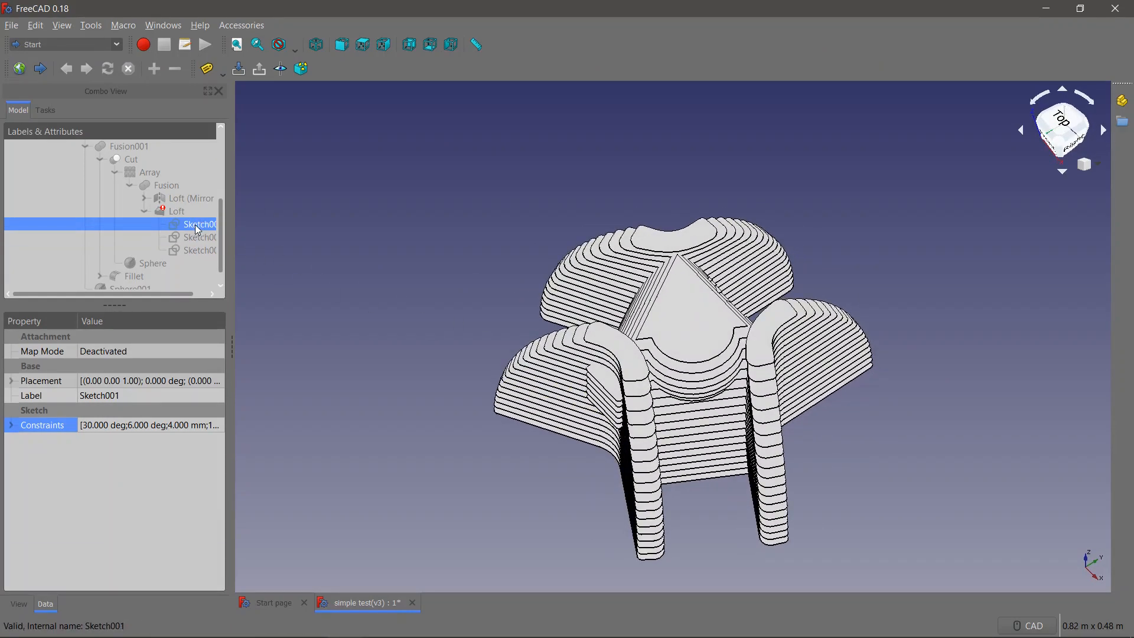
pyautogui.doubleClick(200, 225)
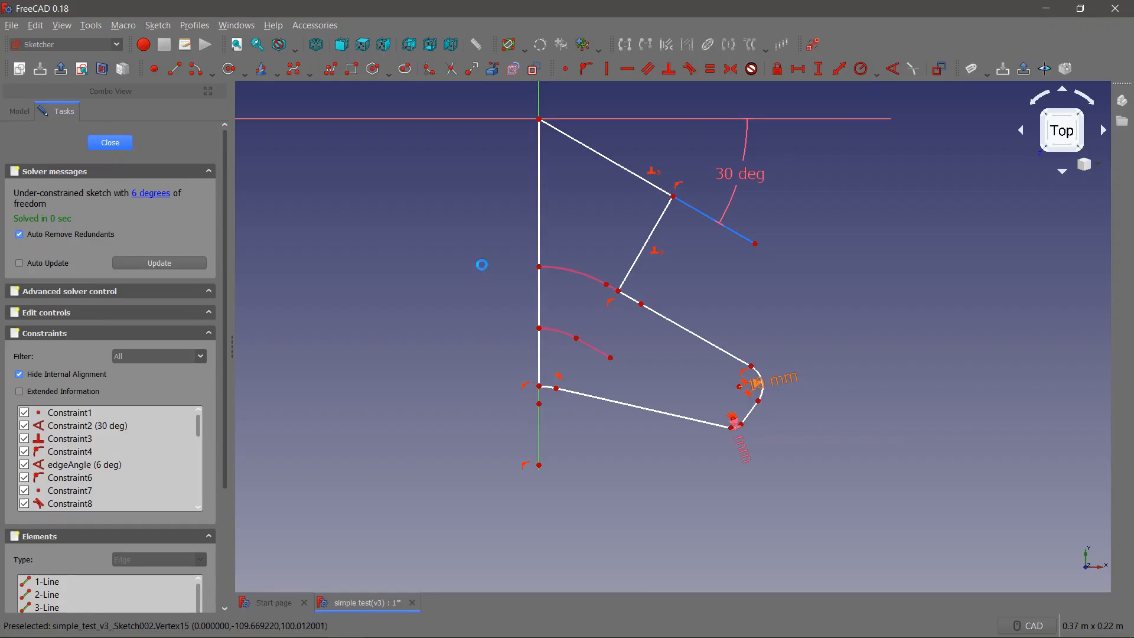
pyautogui.click(109, 142)
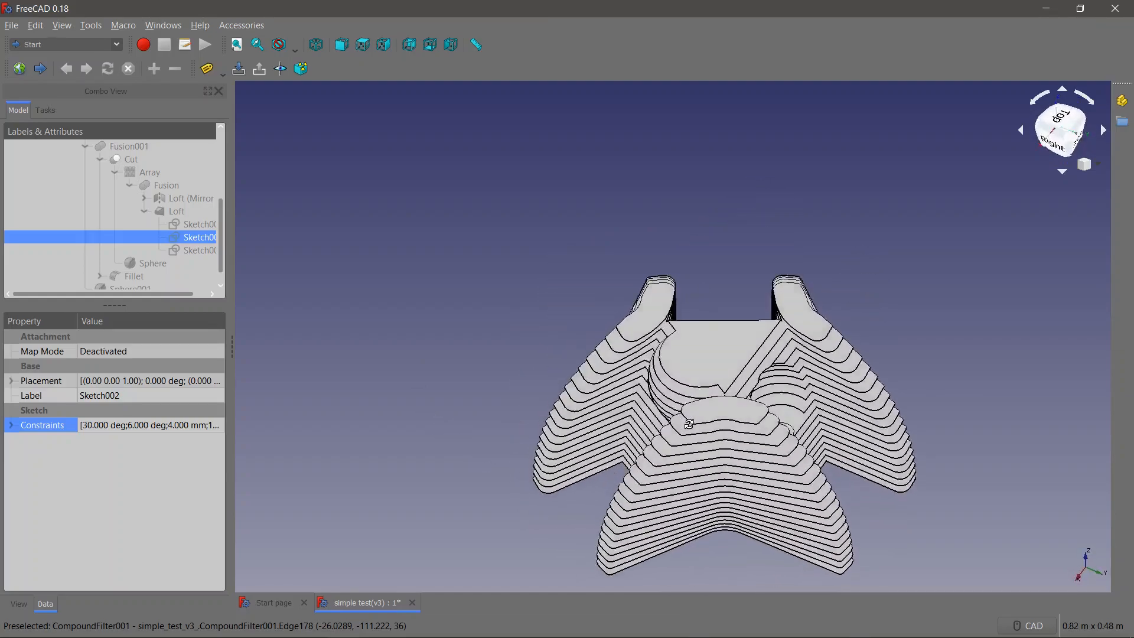
# Adjust Sketch002's geometry for lower, rounder arms and close to recompute the slices
pyautogui.doubleClick(200, 238)
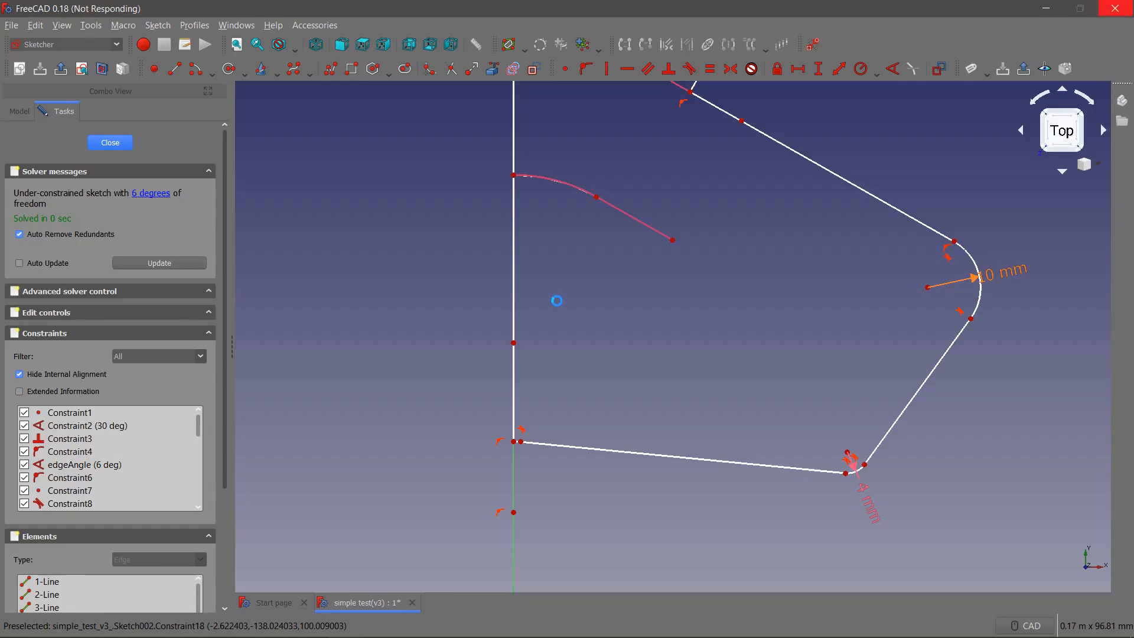
pyautogui.click(109, 142)
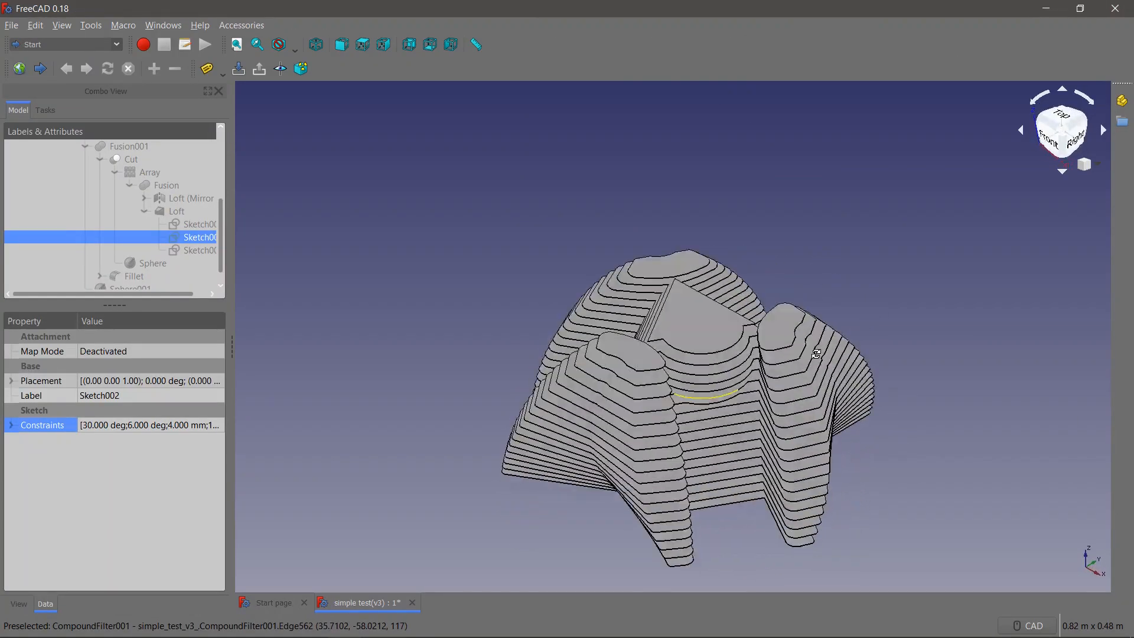